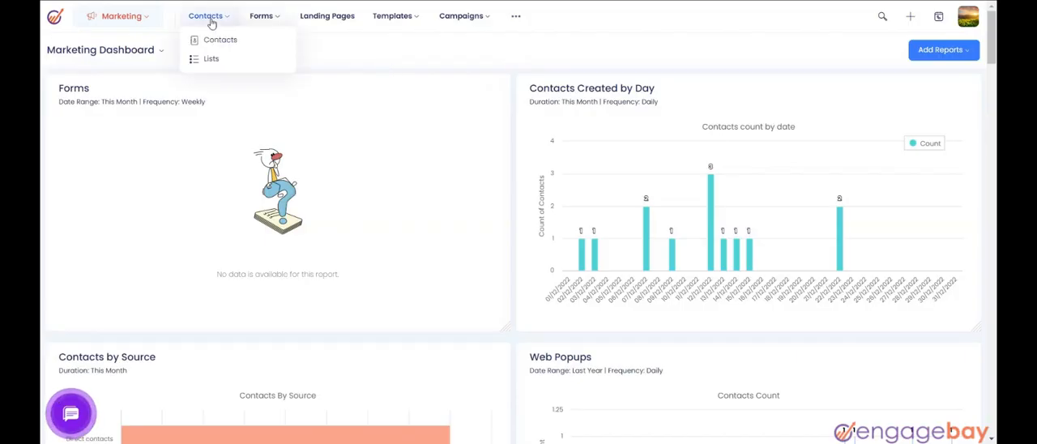
# - Open the Contacts list from the Contacts menu in the top navigation
pyautogui.click(220, 40)
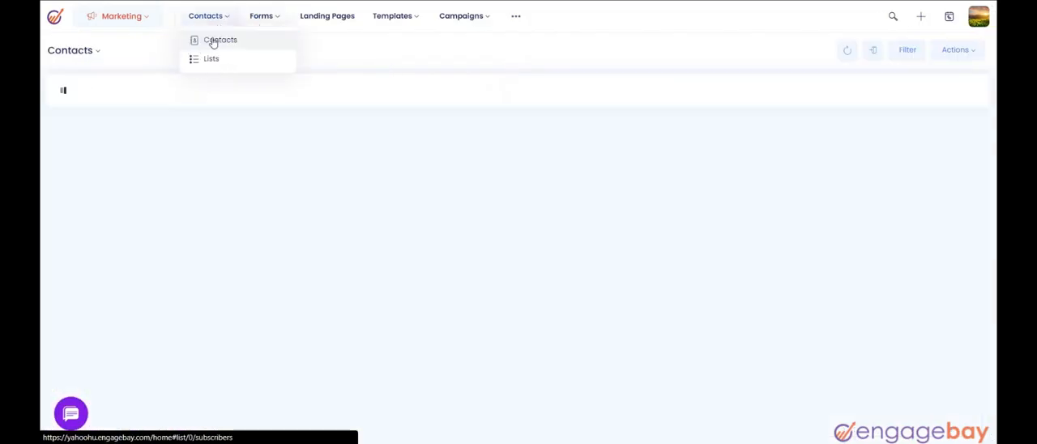
pyautogui.click(220, 40)
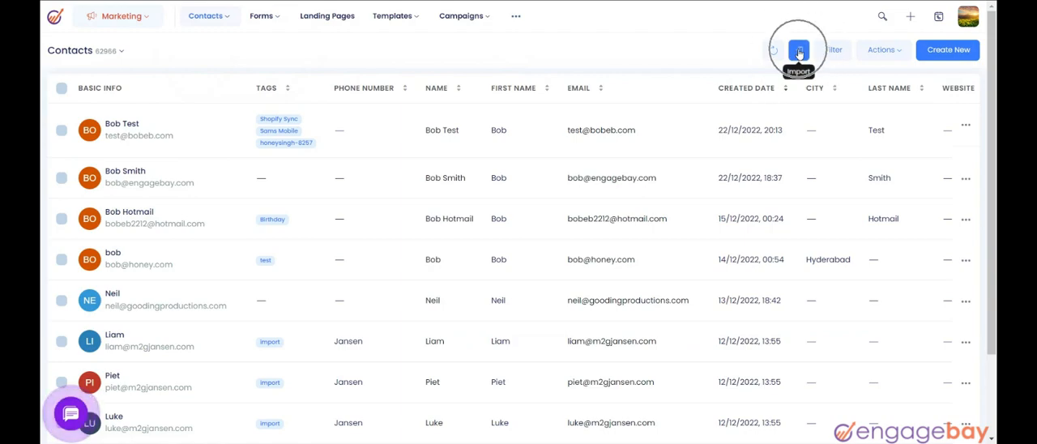
# - Import contacts by uploading the file EB_Contact1.csv
pyautogui.click(799, 50)
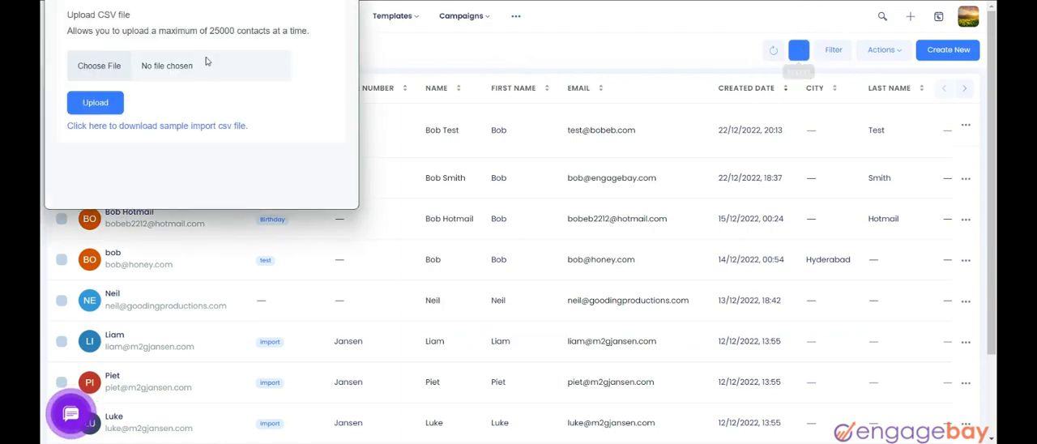
pyautogui.click(99, 65)
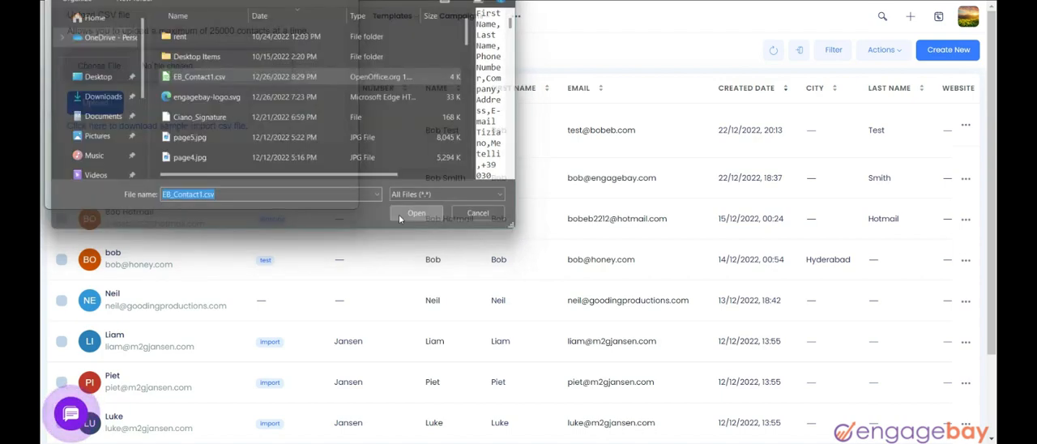
pyautogui.click(416, 213)
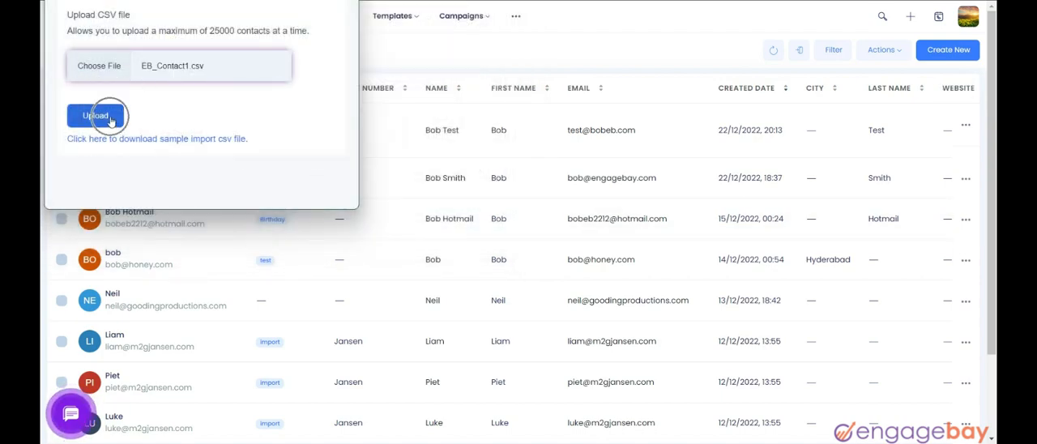
pyautogui.click(95, 115)
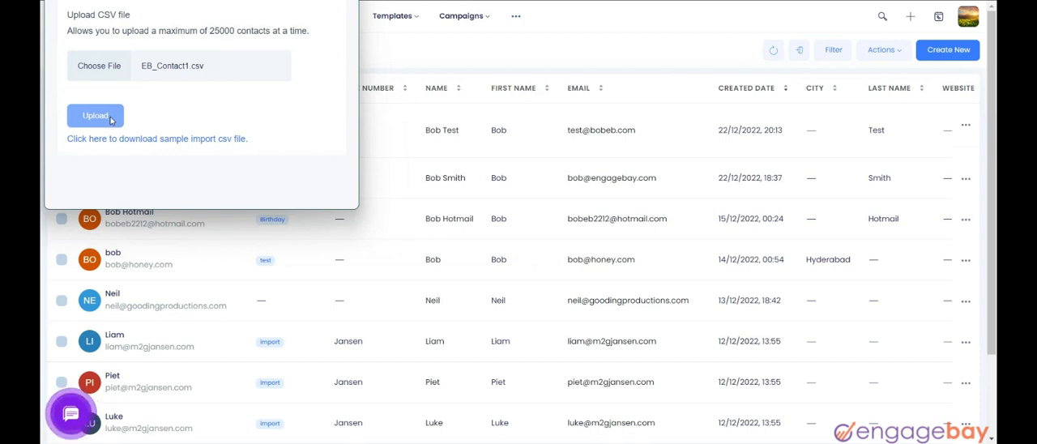
pyautogui.click(95, 115)
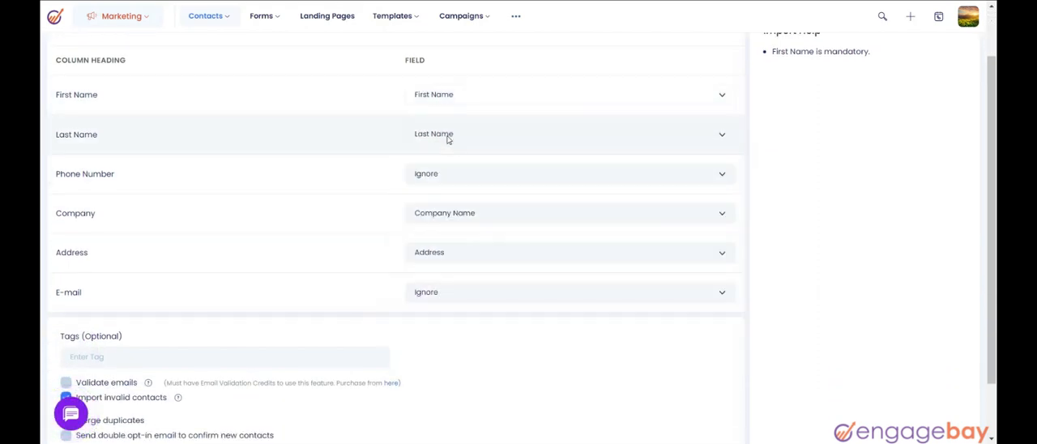
# - Map Phone Number to Phone (Work) and E-mail to Email (Primary)
pyautogui.click(570, 174)
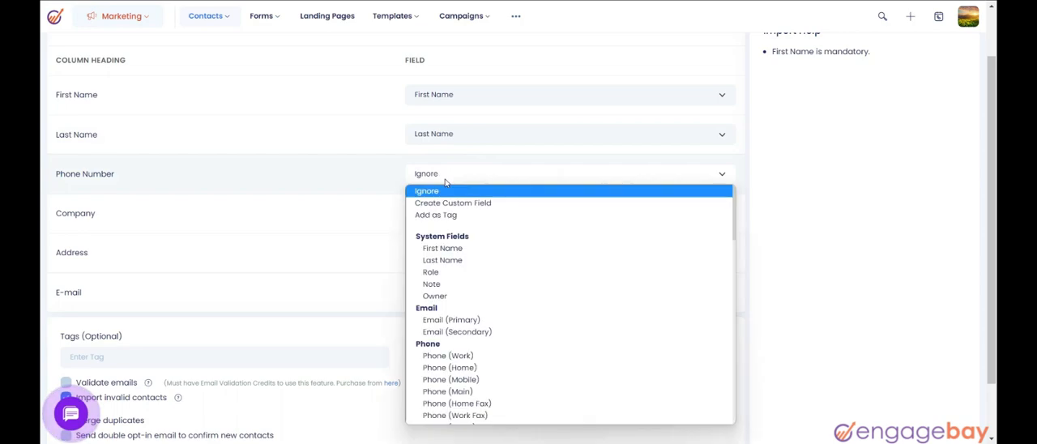
pyautogui.click(448, 355)
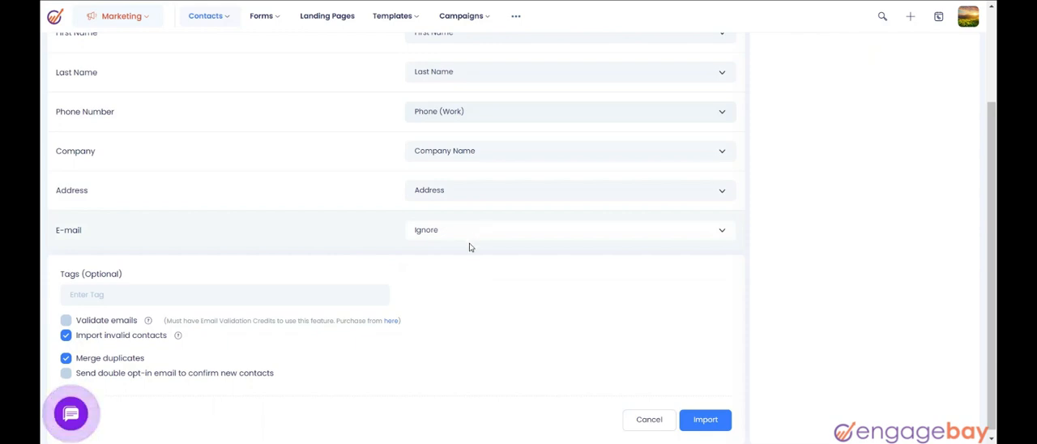
pyautogui.click(568, 229)
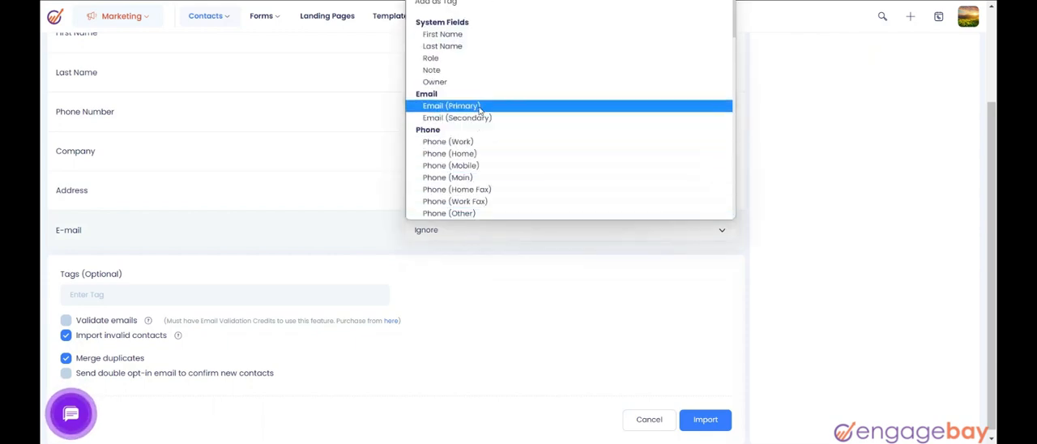
pyautogui.click(452, 105)
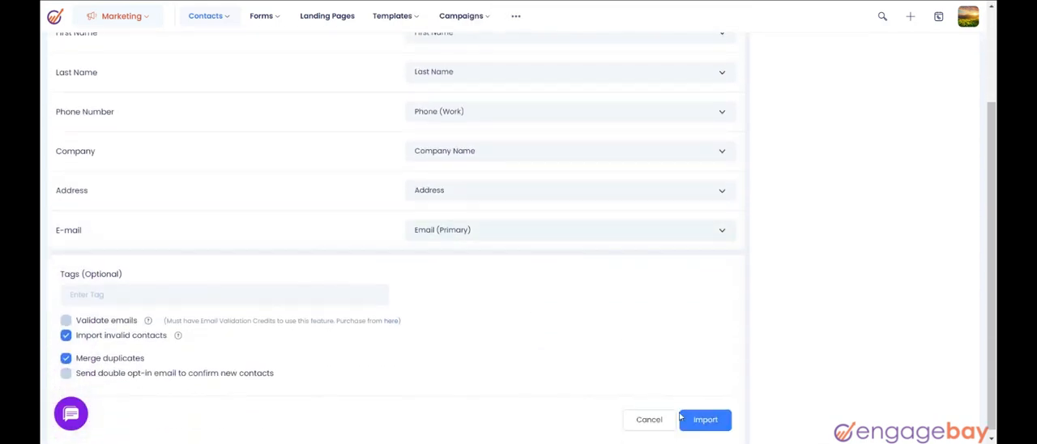
# - Start the import using the current column mappings
pyautogui.click(705, 419)
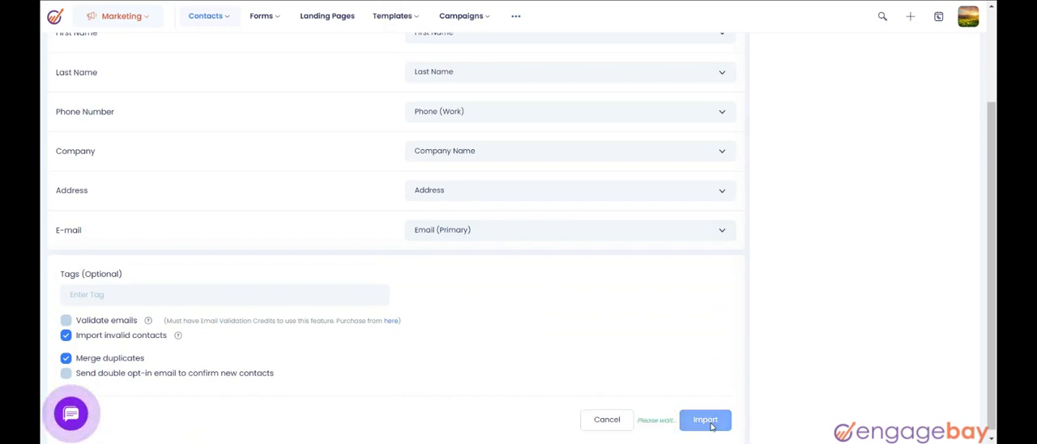
pyautogui.click(704, 420)
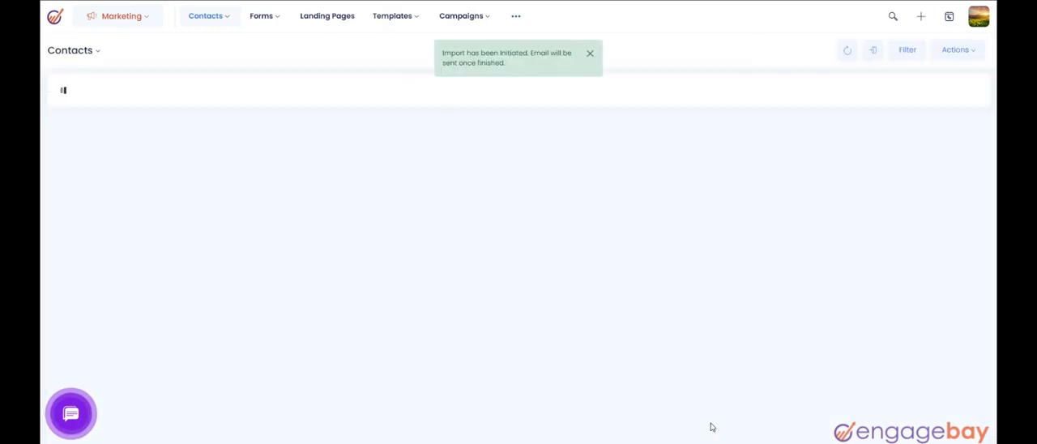